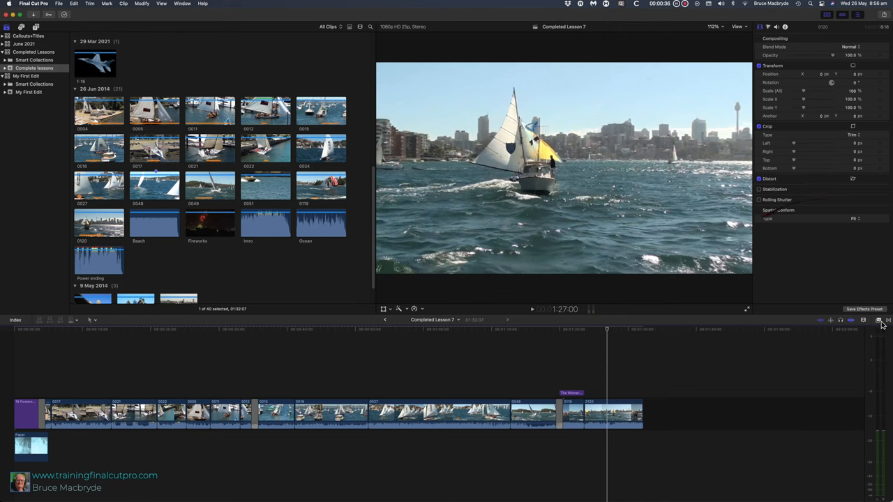
Show the Effects browser listing all installed video effects beside the sailing timeline.
{"action": "left_click", "coordinate": [880, 321]}
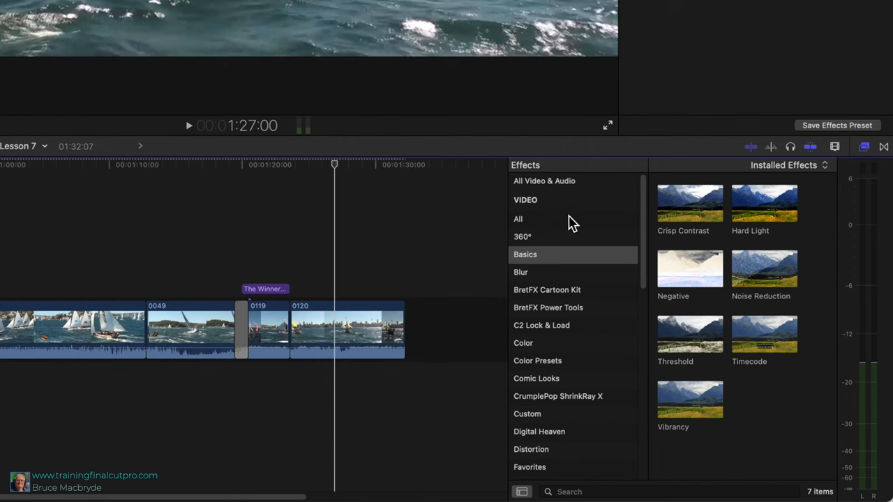
{"action": "mouse_move", "coordinate": [525, 227]}
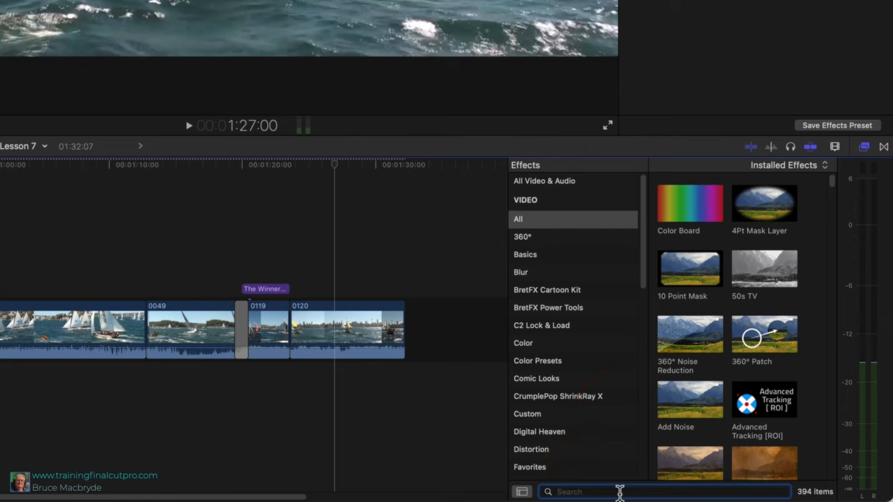
{"action": "mouse_move", "coordinate": [593, 365]}
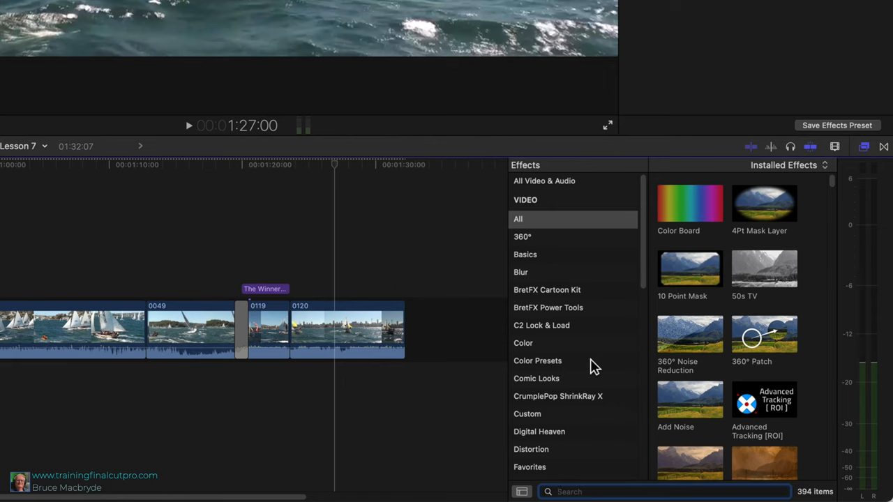
{"action": "scroll", "scroll_direction": "down", "scroll_amount": 3}
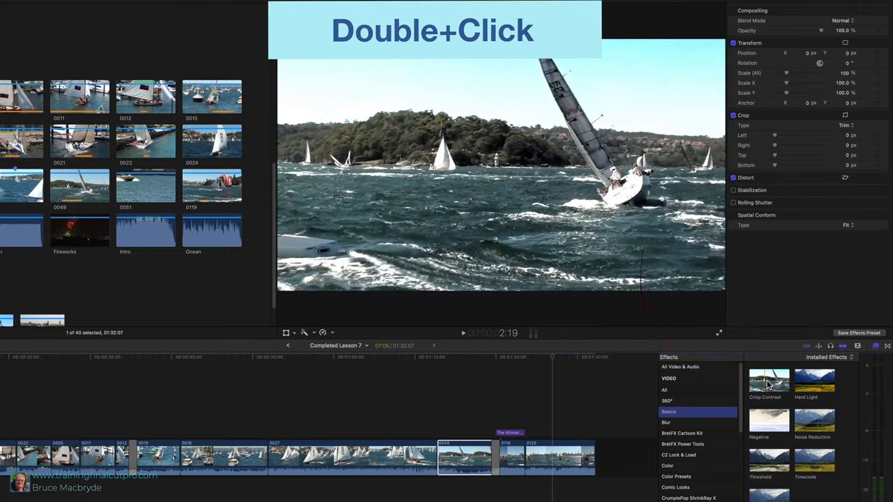
Apply Crisp Contrast from the Basics category to the selected sailing clip at amount 100.
{"action": "double_click", "coordinate": [769, 380]}
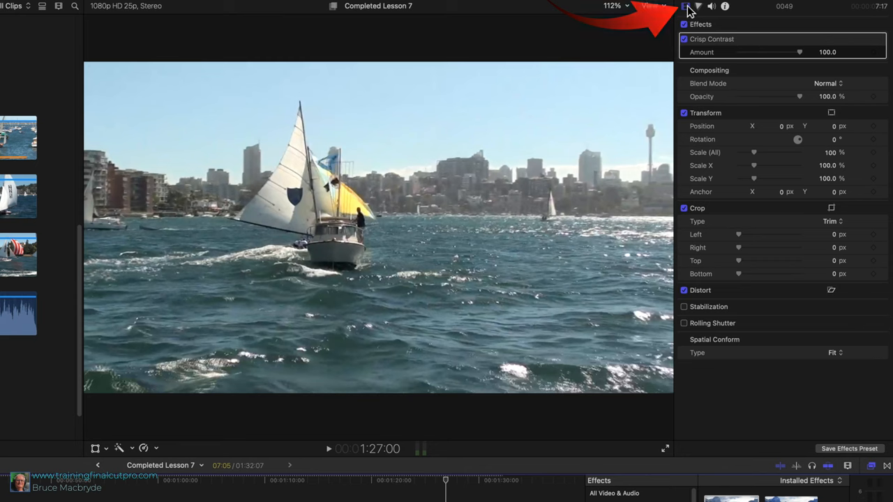
Edit the clip's Crisp Contrast Amount in the Video Inspector, aiming for about 44.79.
{"action": "double_click", "coordinate": [826, 52]}
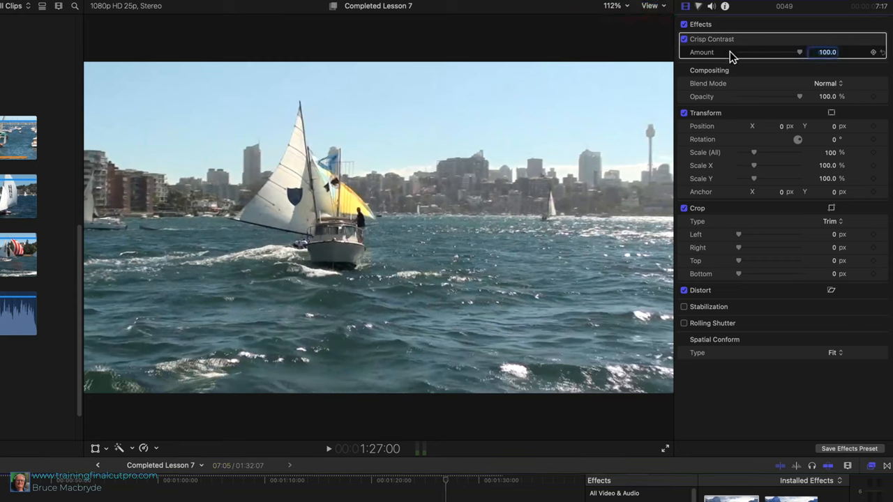
{"action": "mouse_move", "coordinate": [748, 48]}
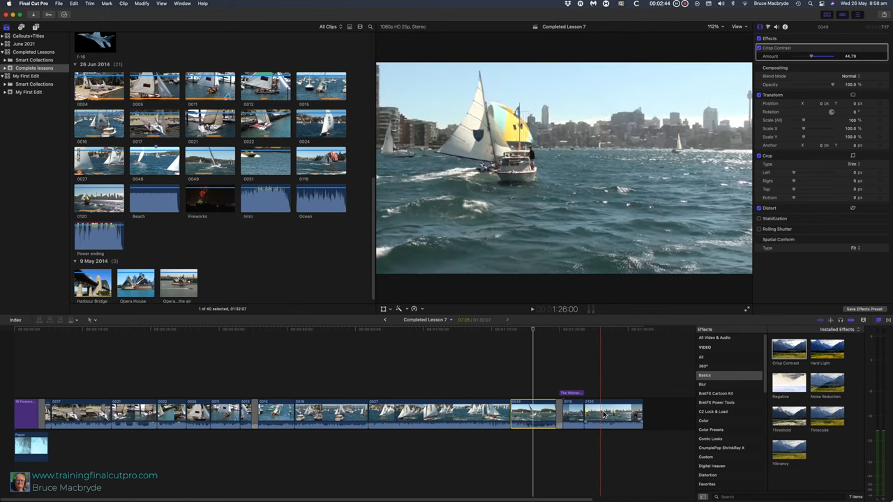
Copy the adjusted clip and paste its Crisp Contrast effect onto every timeline clip.
{"action": "key", "text": "cmd+c"}
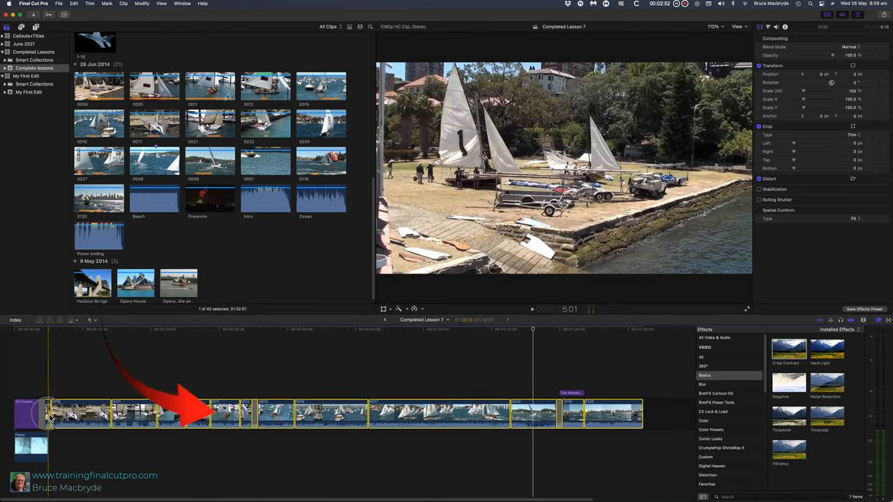
{"action": "left_click", "coordinate": [75, 6]}
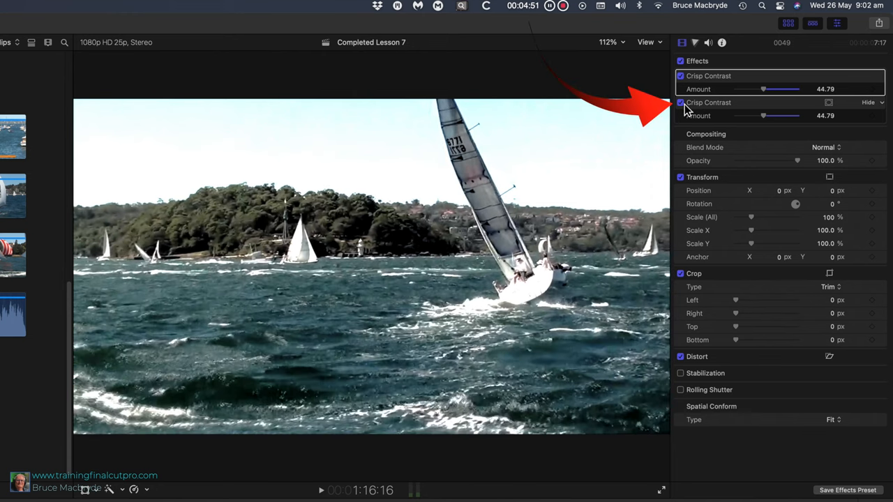
Select the duplicate Crisp Contrast effect in the Video Inspector for deletion.
{"action": "left_click", "coordinate": [681, 103]}
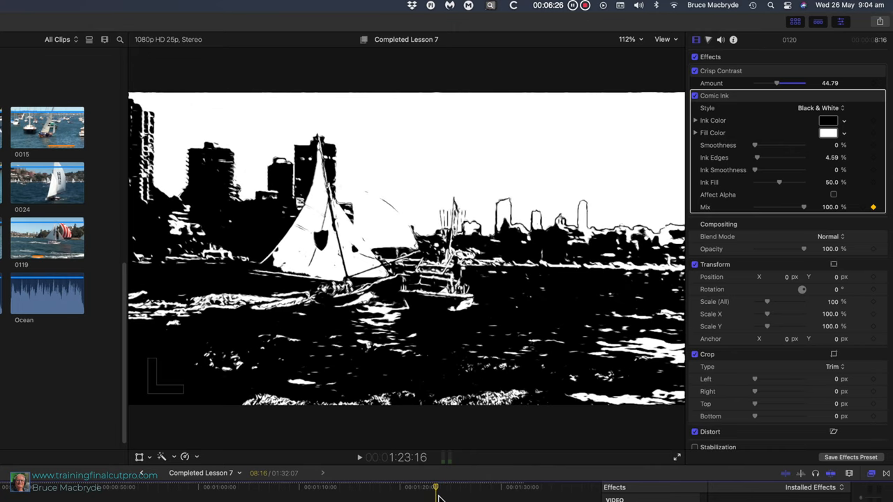
{"action": "mouse_move", "coordinate": [809, 240]}
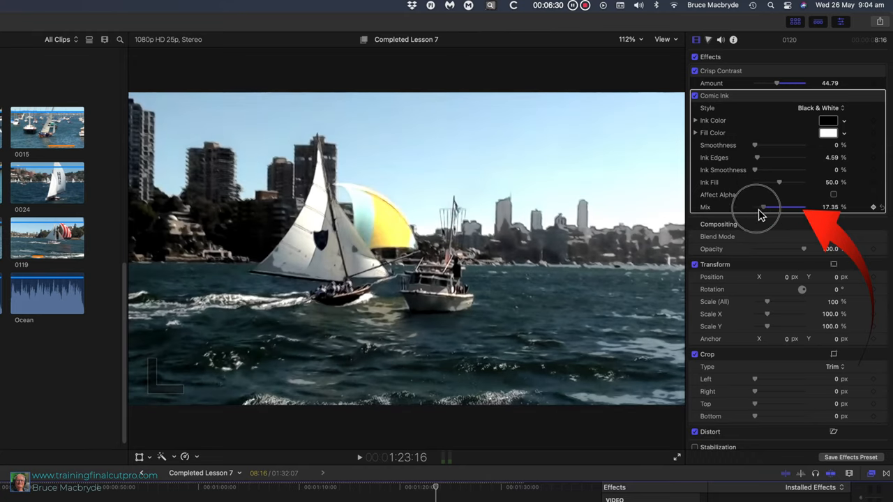
Drag the Comic Ink Mix slider down to 0% at the earlier point so it fades to 100%.
{"action": "left_click_drag", "start_coordinate": [762, 206], "coordinate": [755, 206]}
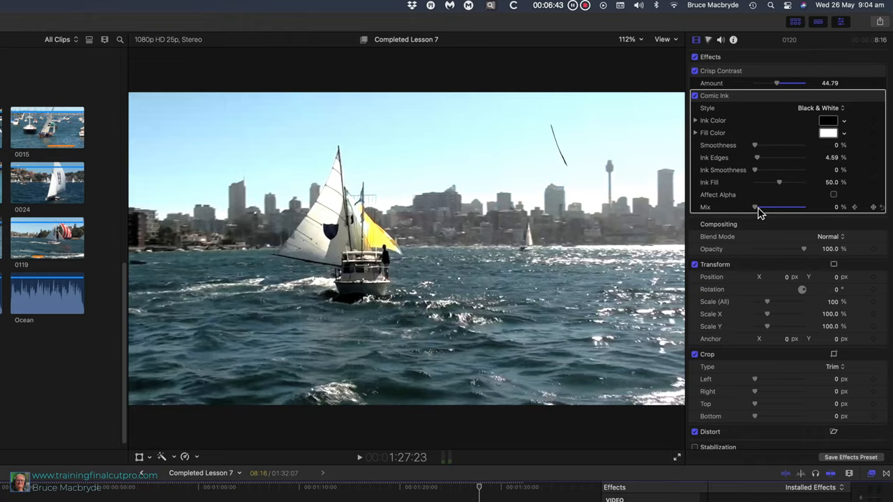
{"action": "left_click_drag", "start_coordinate": [753, 207], "coordinate": [804, 207]}
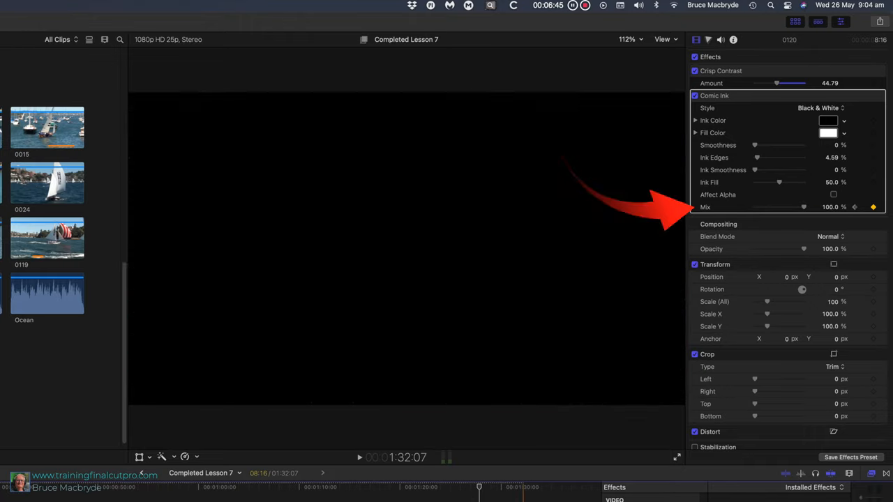